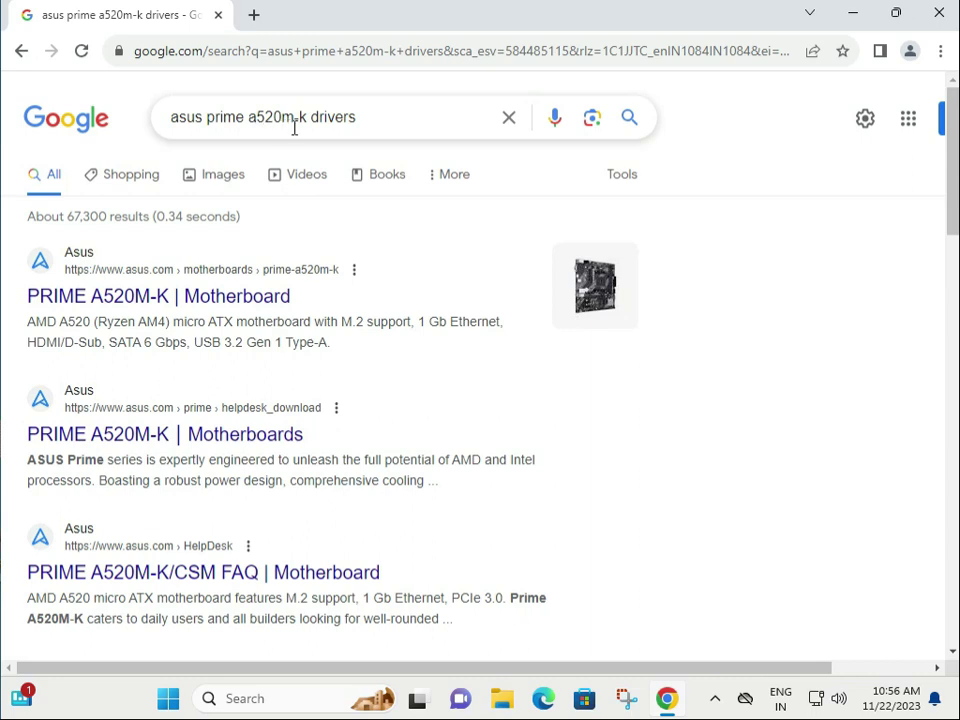
mouse_move(364, 116)
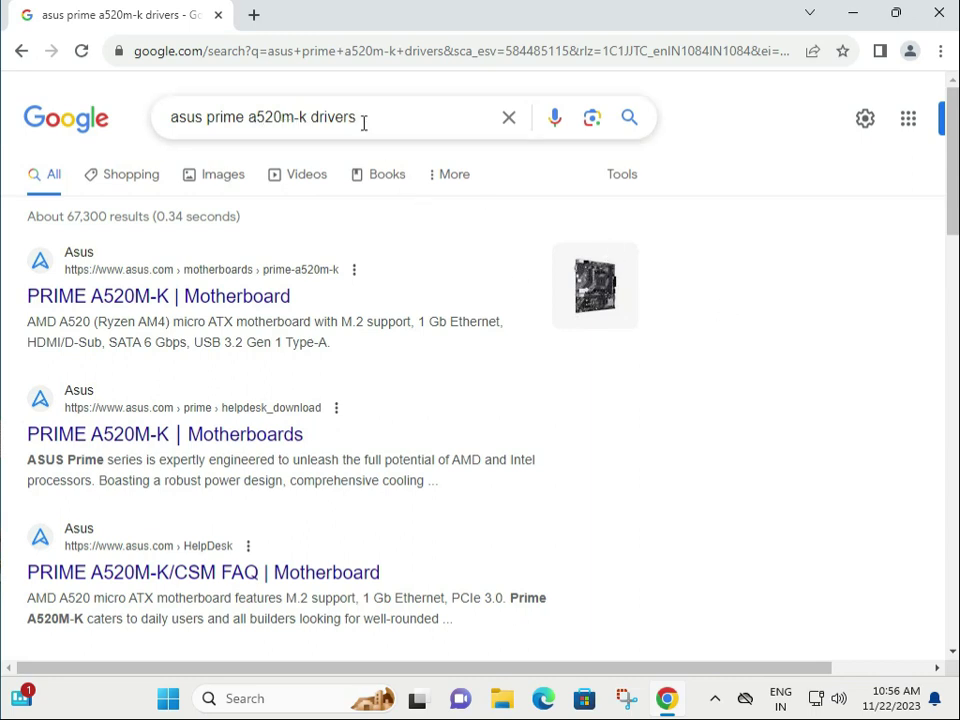
Open the 'PRIME A520M-K | Motherboard' search result in a new tab.
triple_click(264, 116)
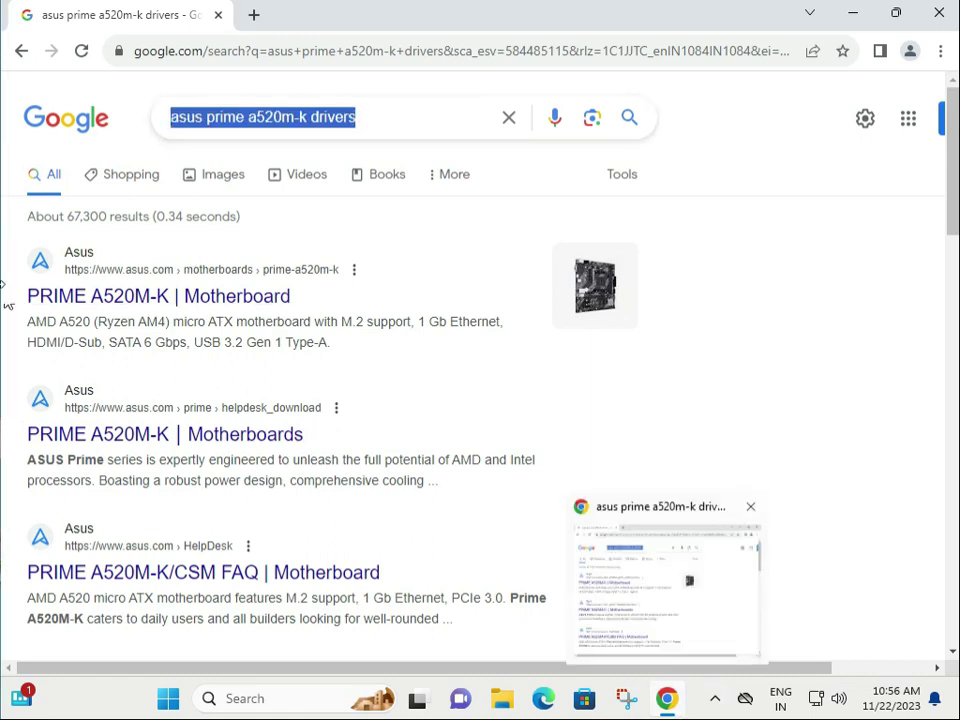
left_click(158, 296)
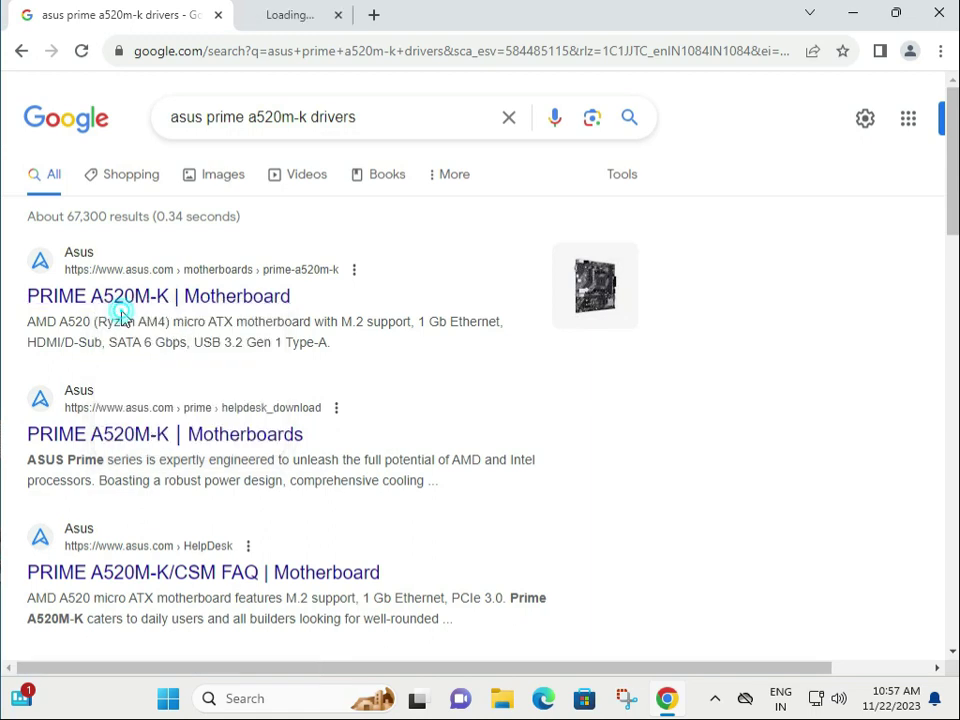
left_click(158, 296)
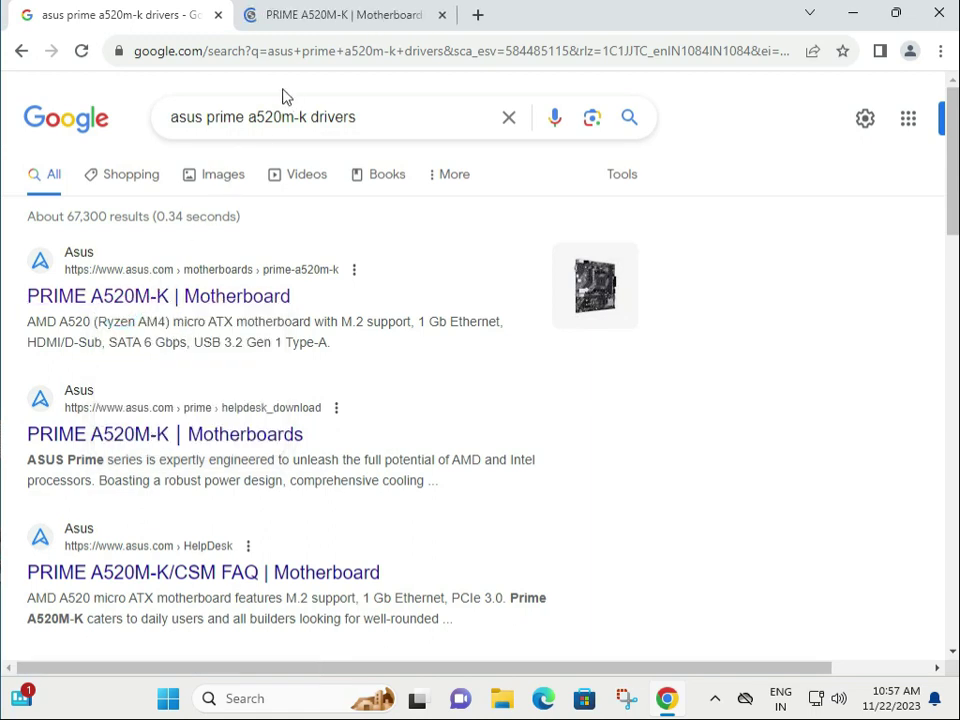
From the product page, reach ASUS Support and then the Download Center in its own tab.
left_click(336, 14)
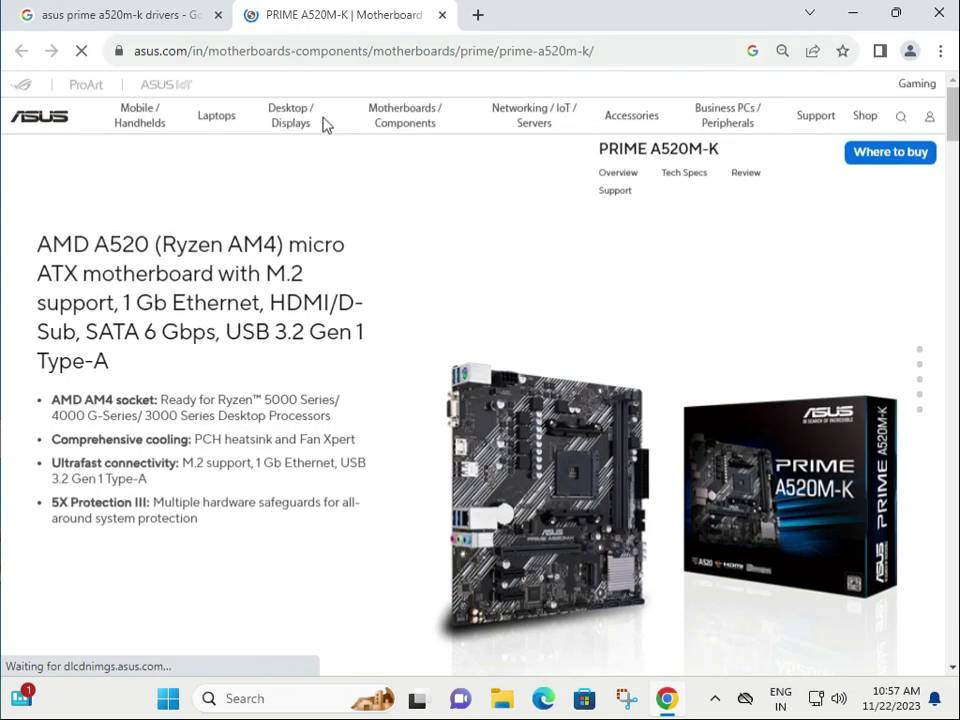
scroll("down", 3)
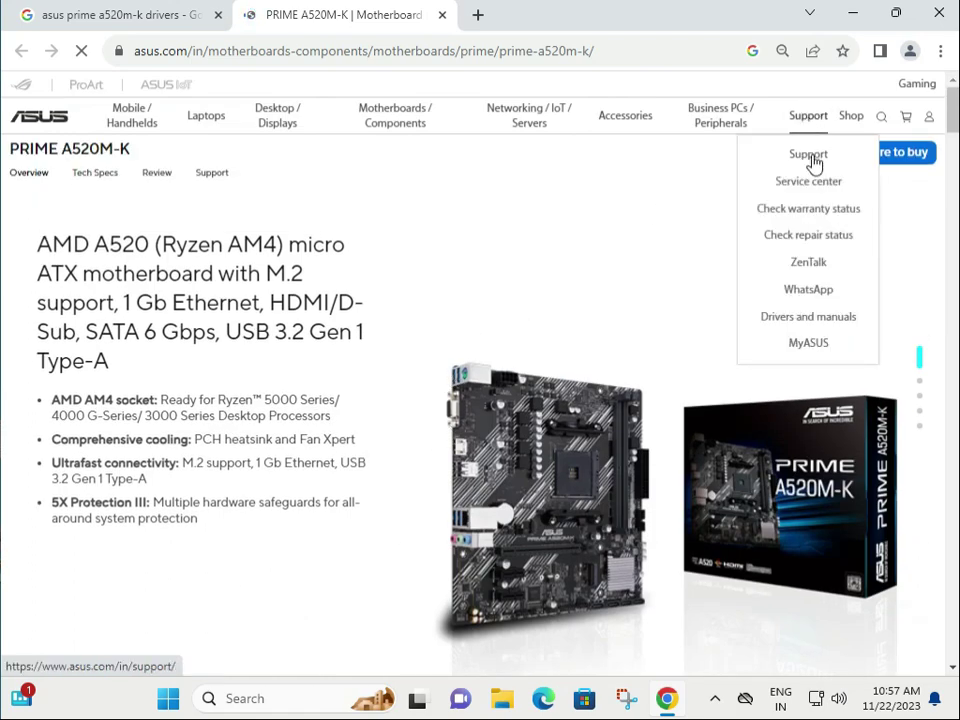
left_click(808, 152)
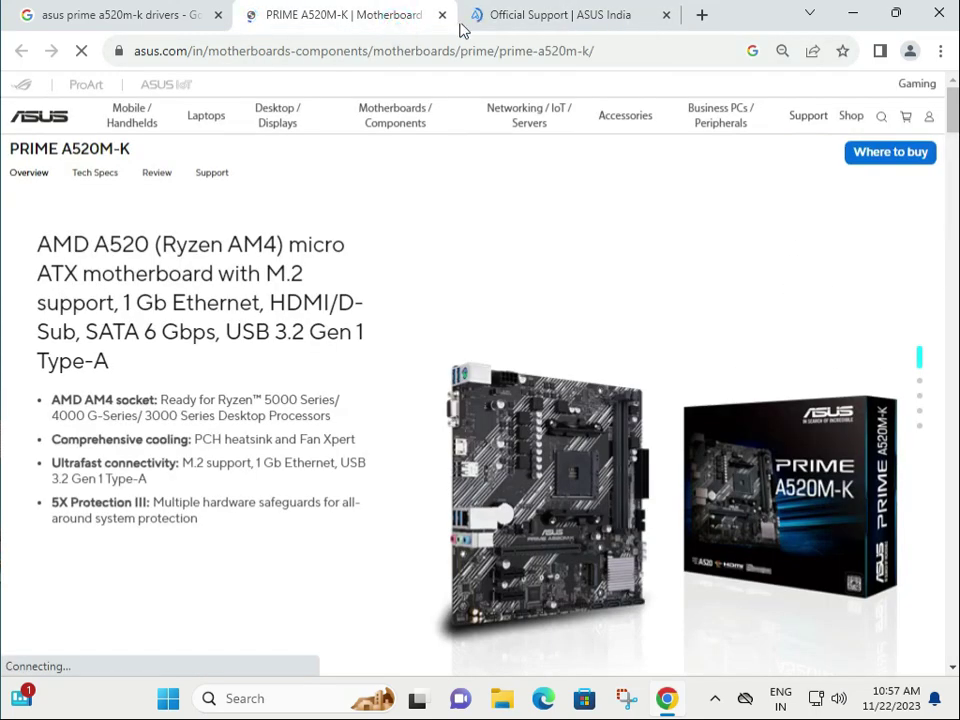
left_click(556, 14)
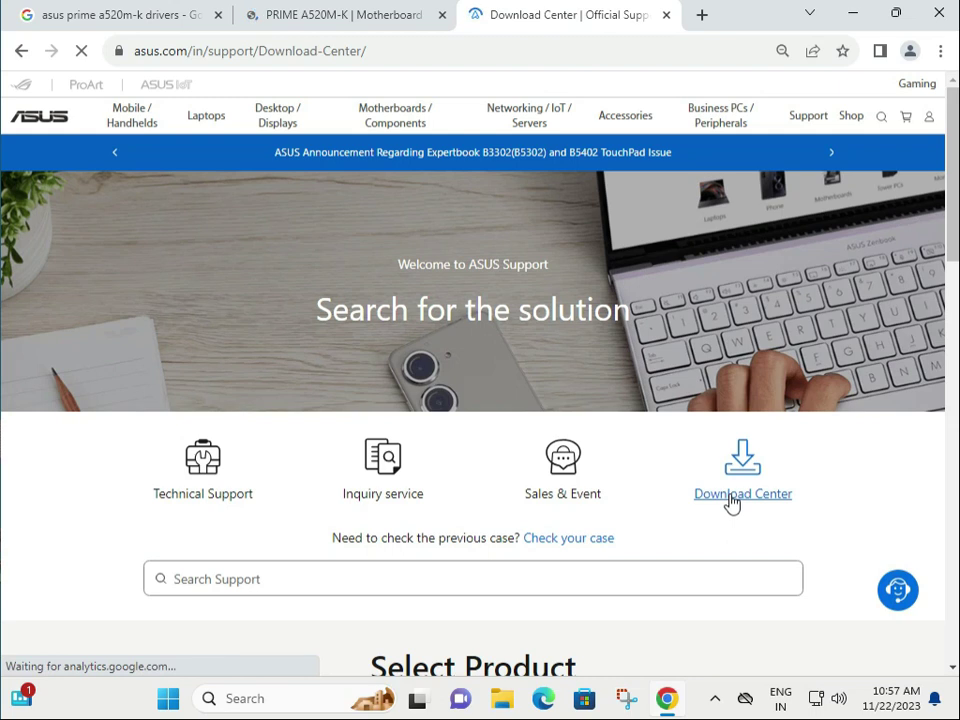
left_click(744, 492)
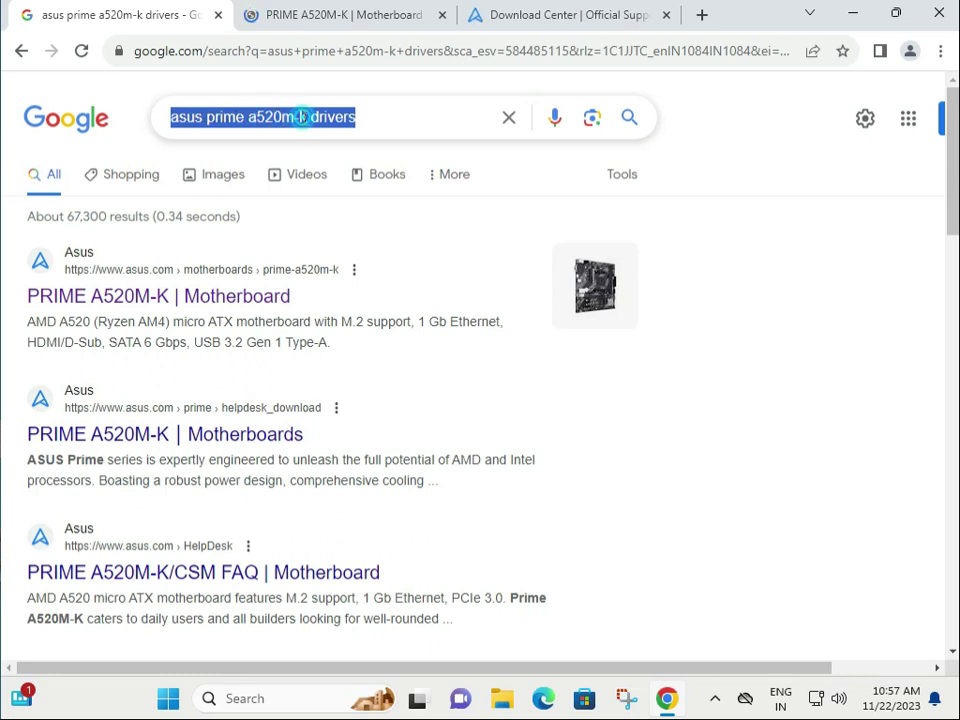
Search the Download Center by model name for 'prime a520m-k' and pick PRIME A520M-K.
left_click(264, 116)
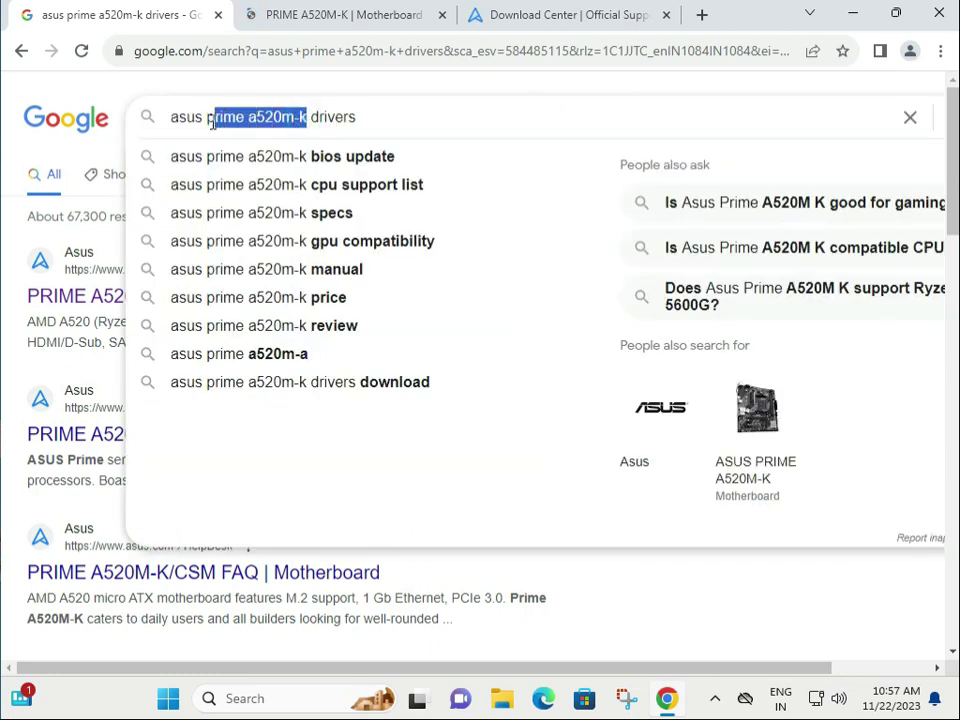
left_click(560, 14)
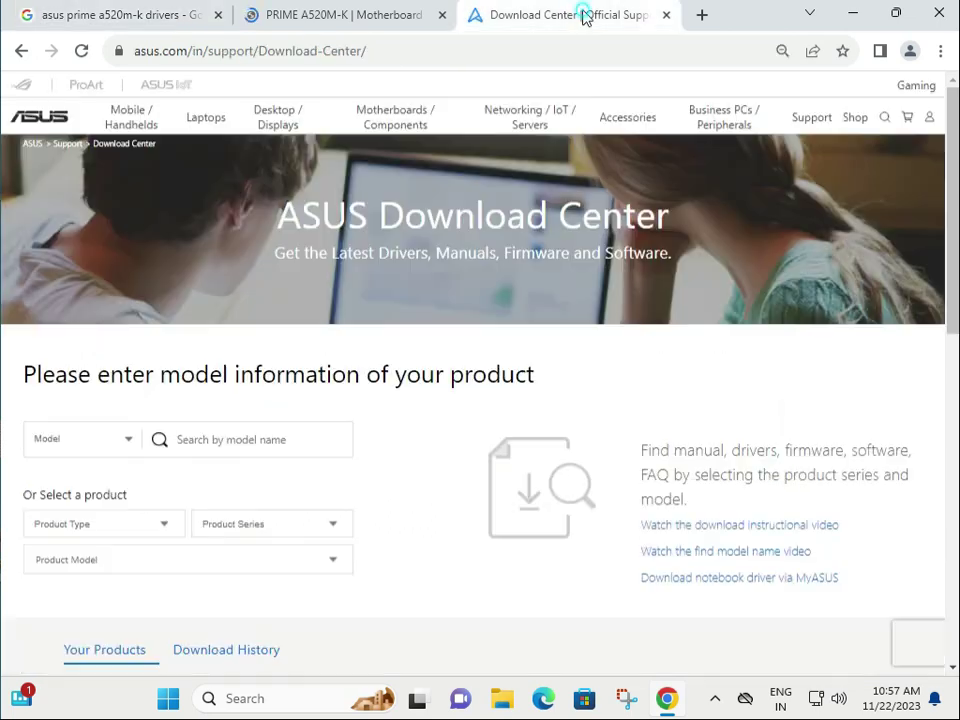
left_click(80, 438)
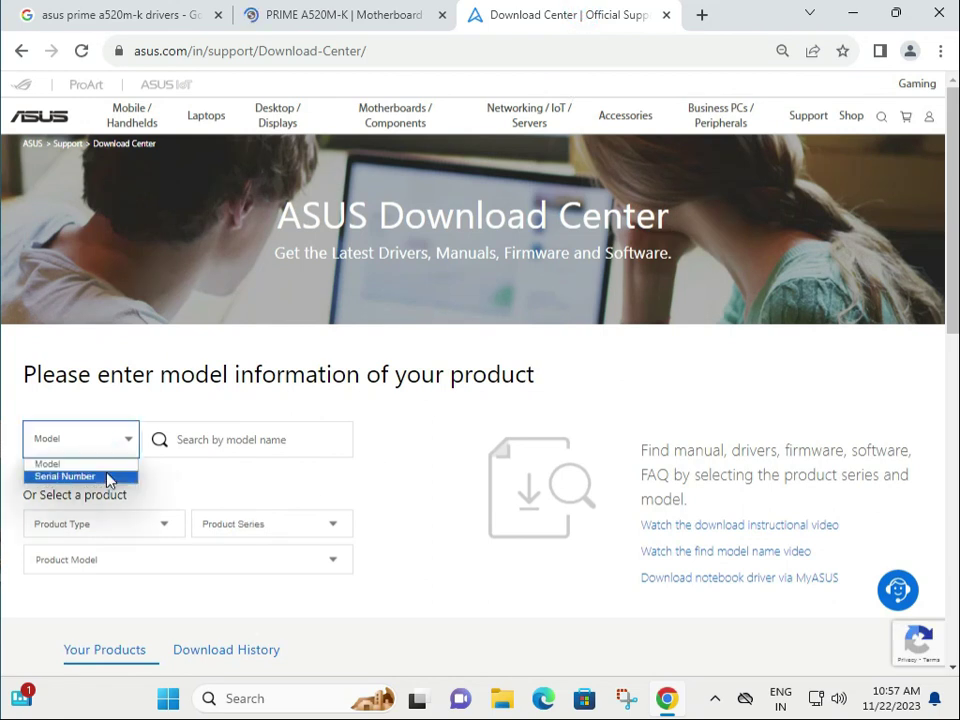
left_click(80, 476)
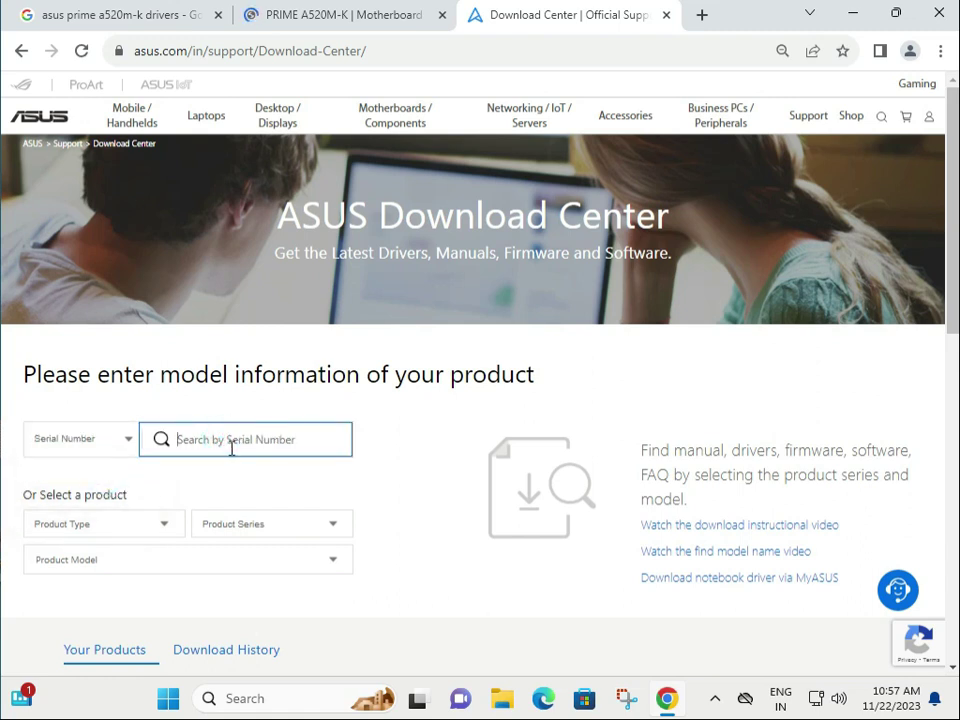
mouse_move(82, 440)
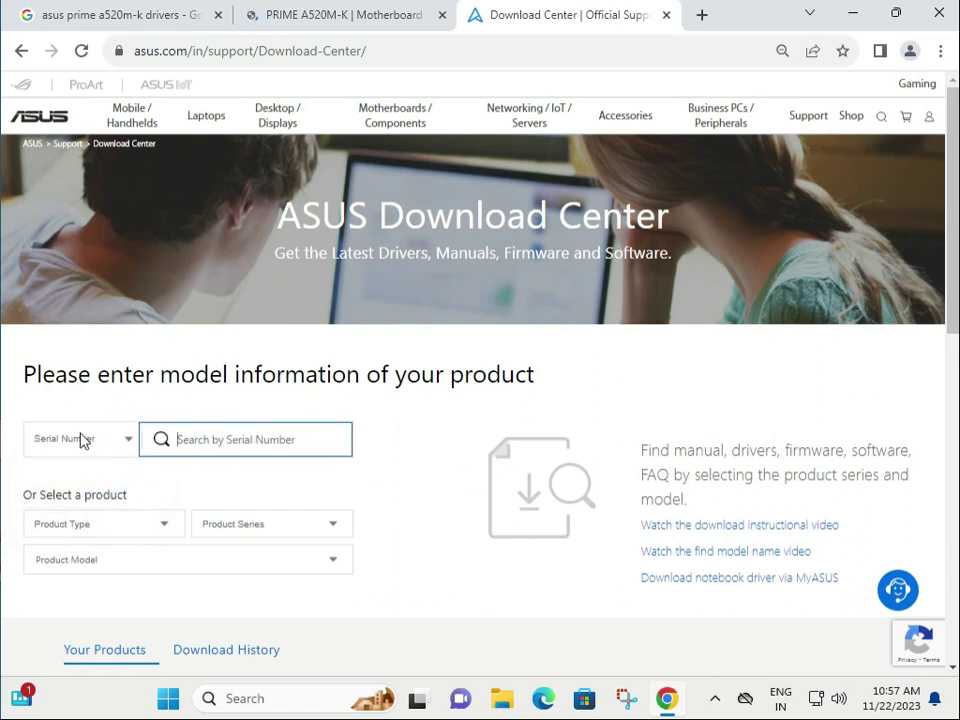
left_click(80, 438)
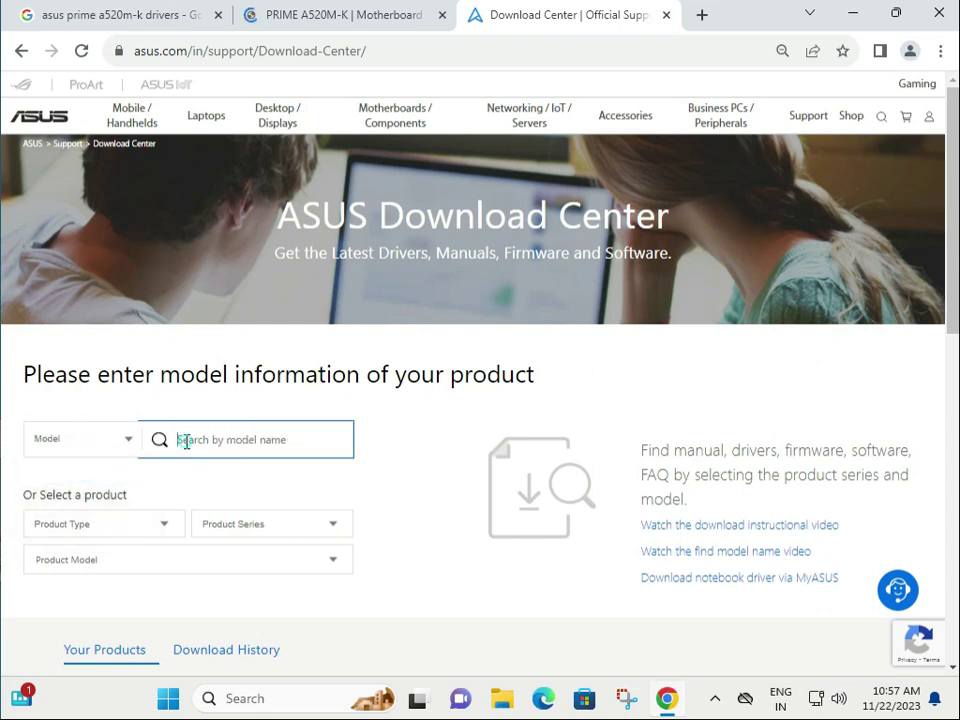
type("prime a520m-k")
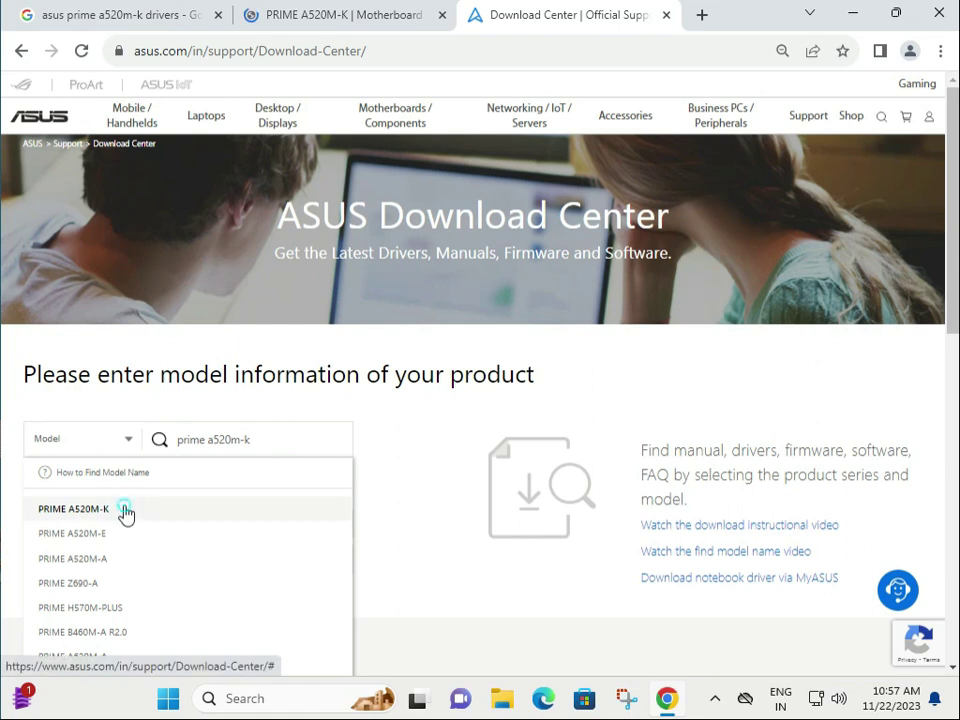
left_click(72, 508)
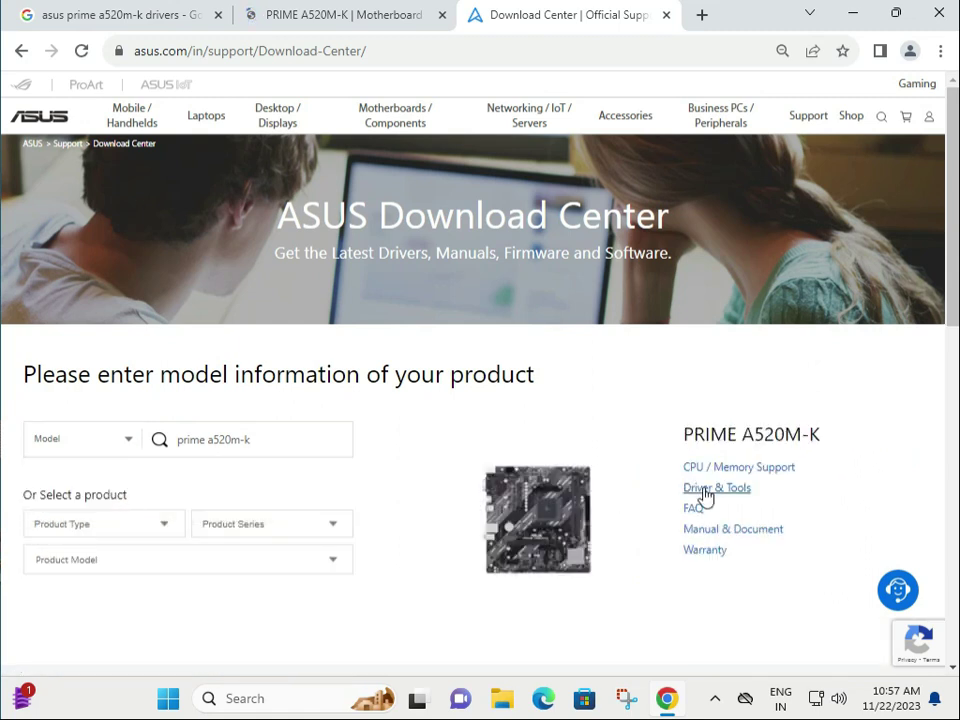
Browse the PRIME A520M-K BIOS & Firmware list, then return to Driver & Tools.
left_click(716, 488)
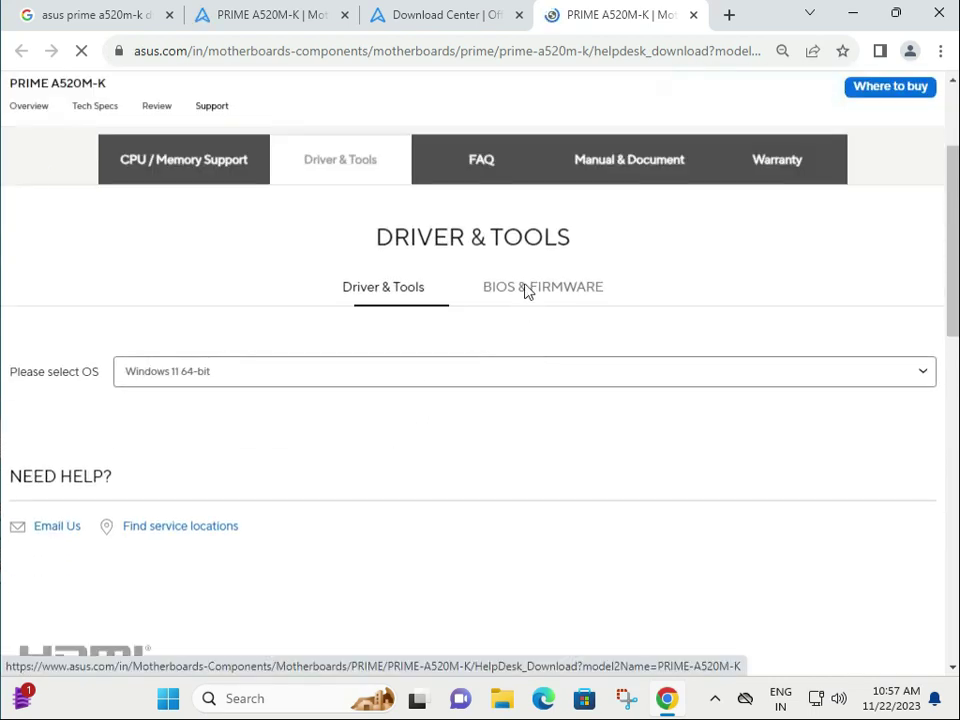
left_click(544, 288)
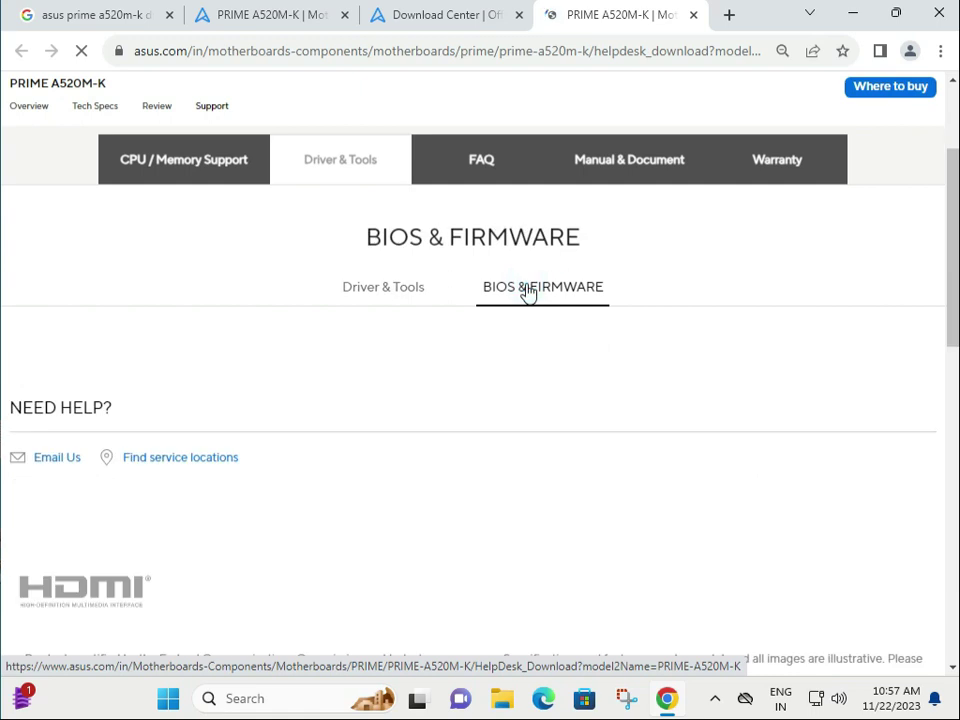
left_click(542, 288)
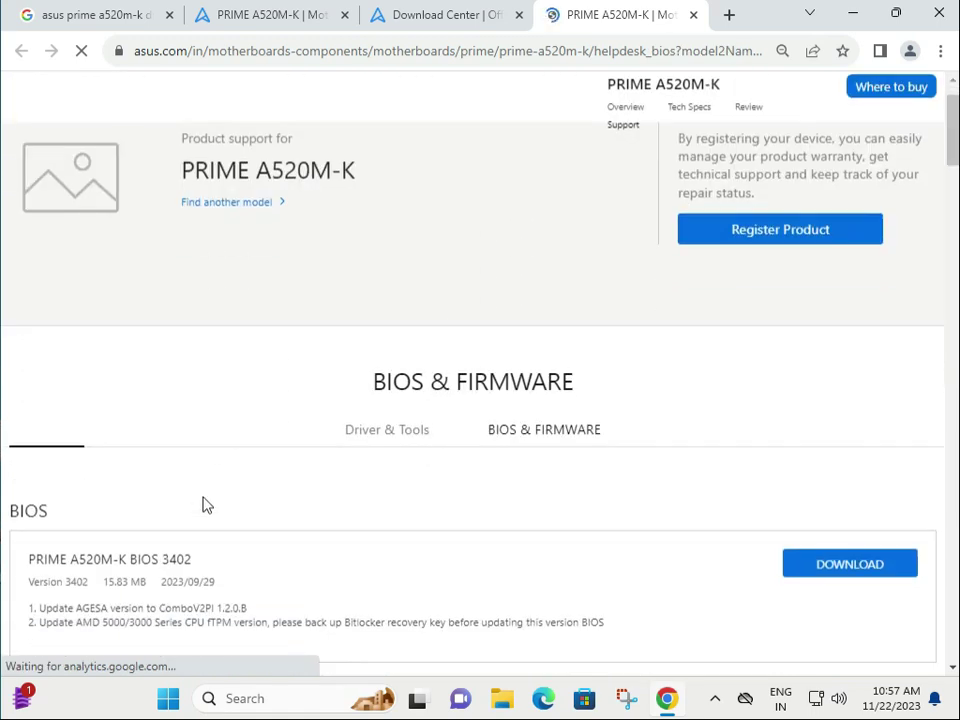
scroll("down", 3)
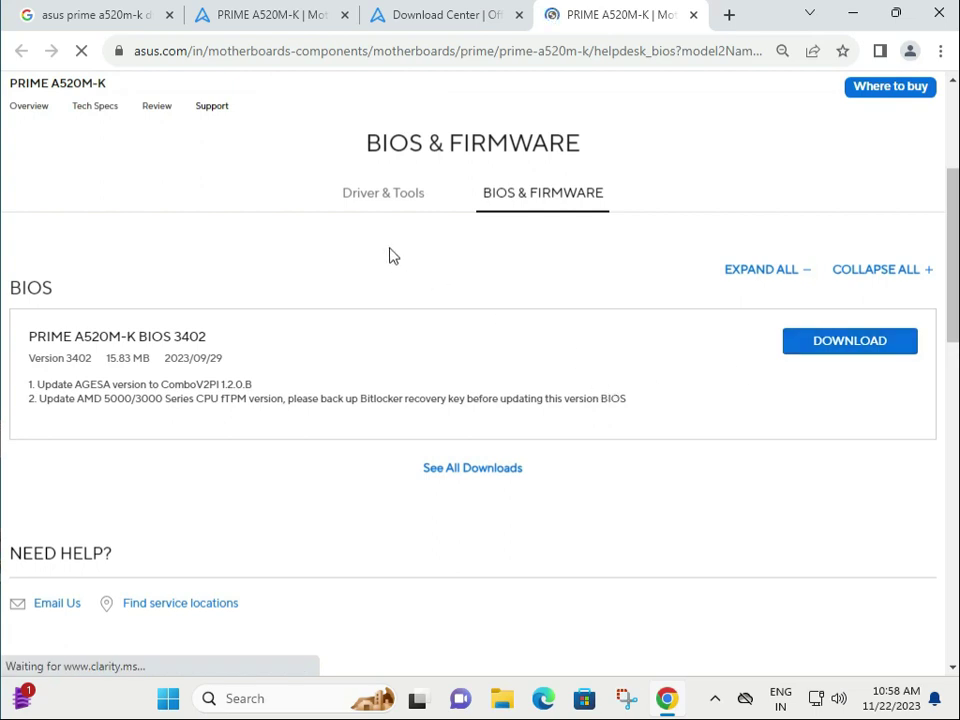
left_click(382, 192)
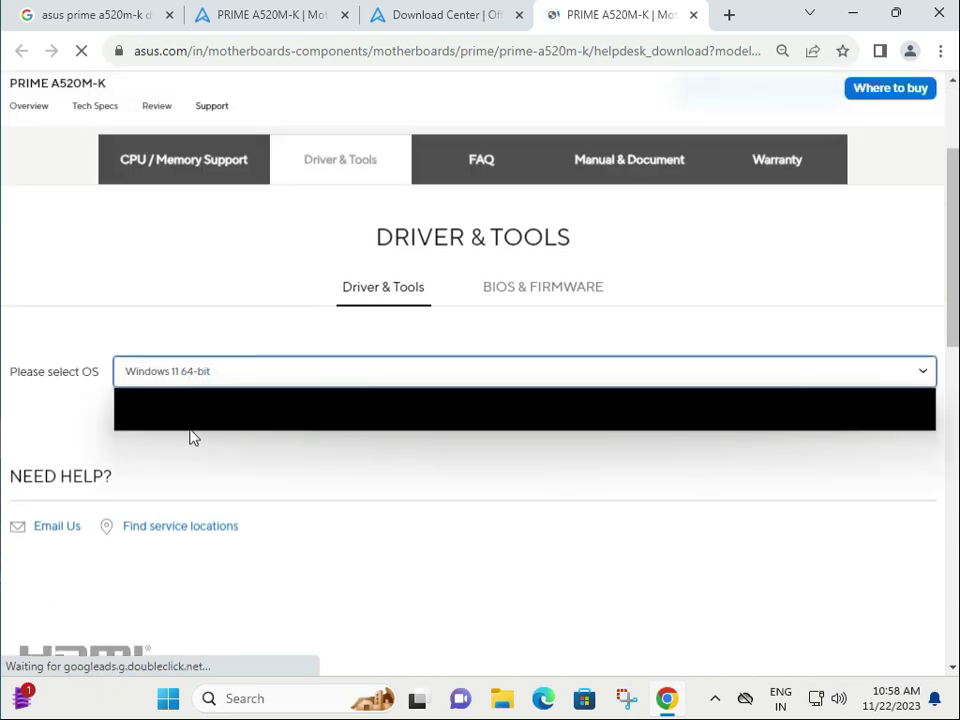
Select Windows 11 64-bit and expand the full LAN driver download list.
left_click(522, 370)
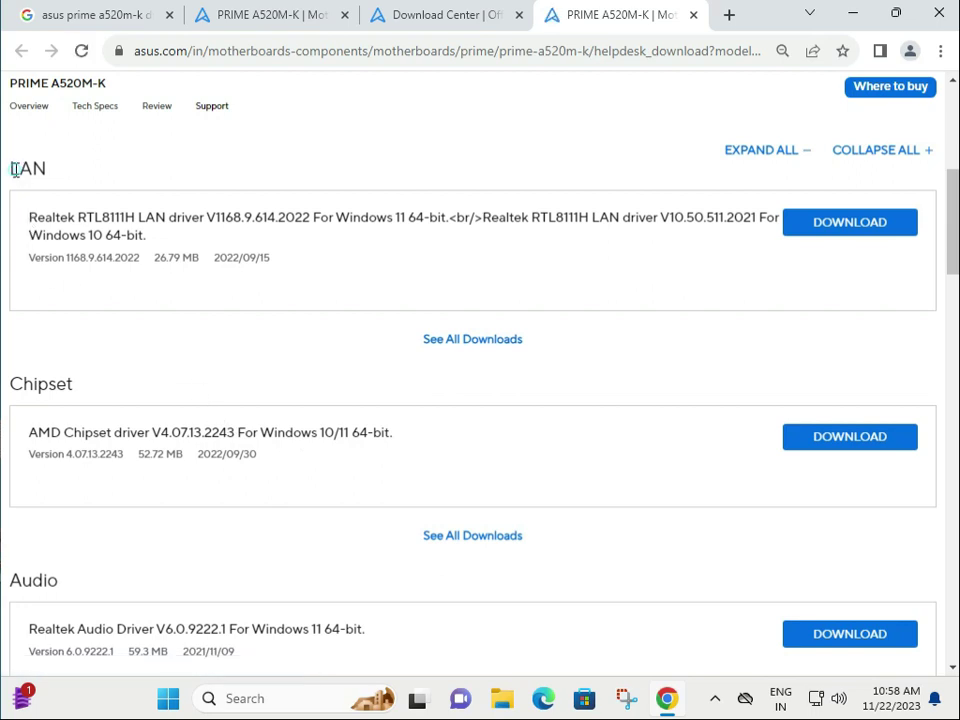
double_click(40, 384)
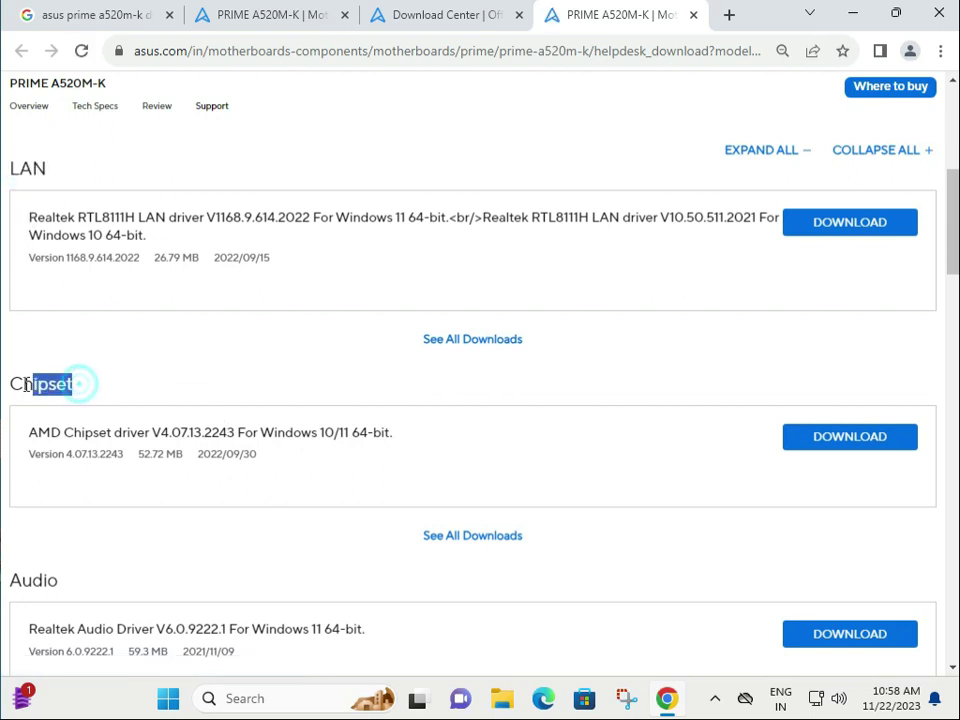
scroll("down", 3)
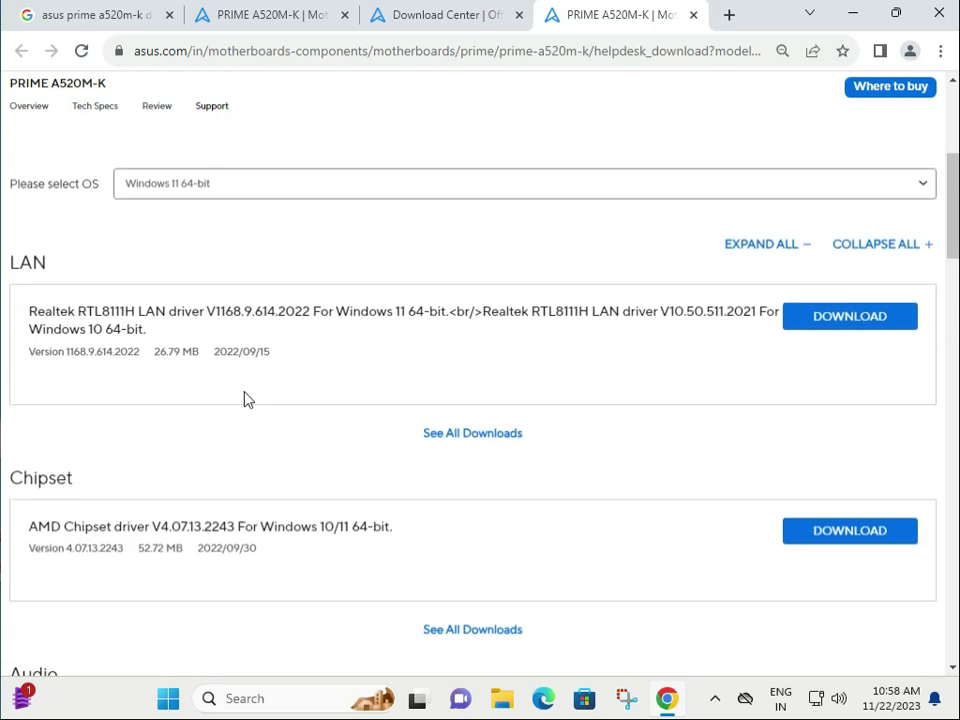
double_click(240, 352)
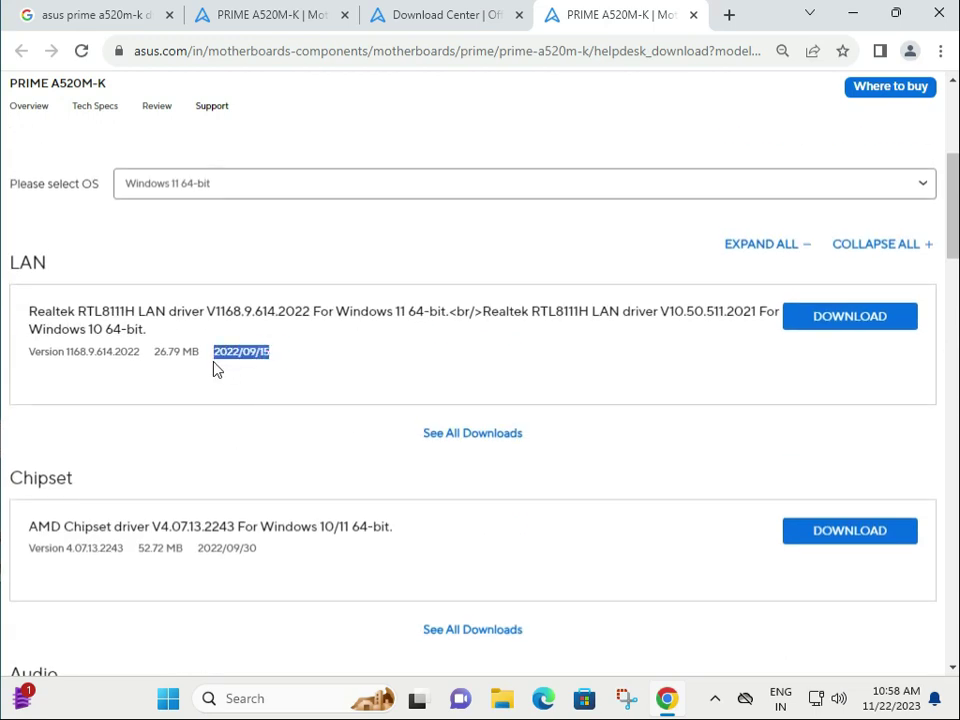
left_click(472, 432)
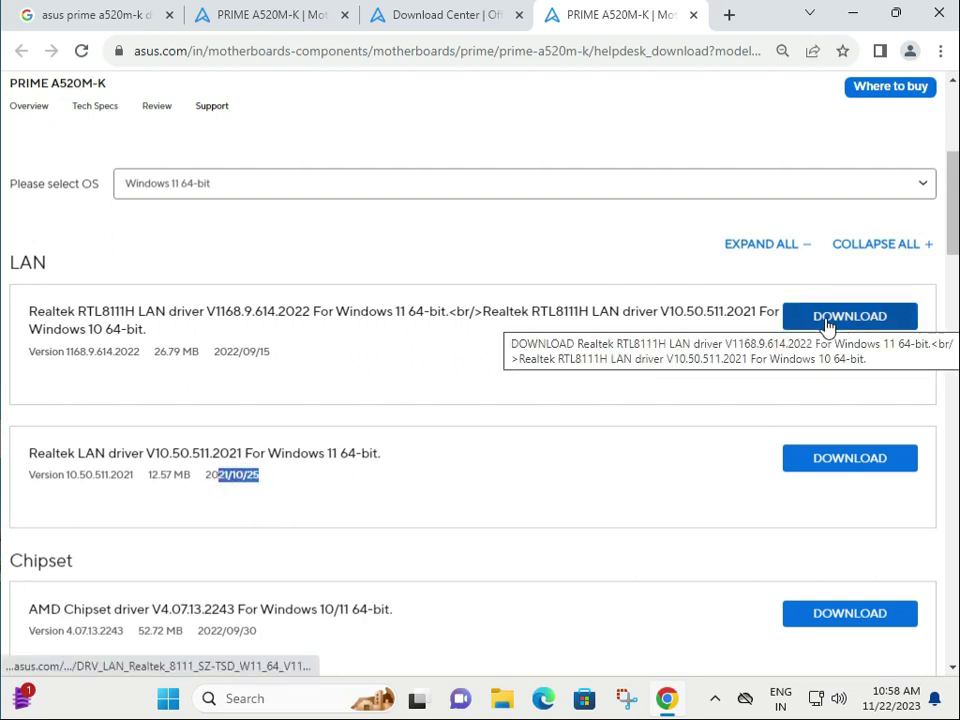
Download the Realtek RTL8111H LAN driver V1168.9.614.2022 and open the archive.
left_click(848, 316)
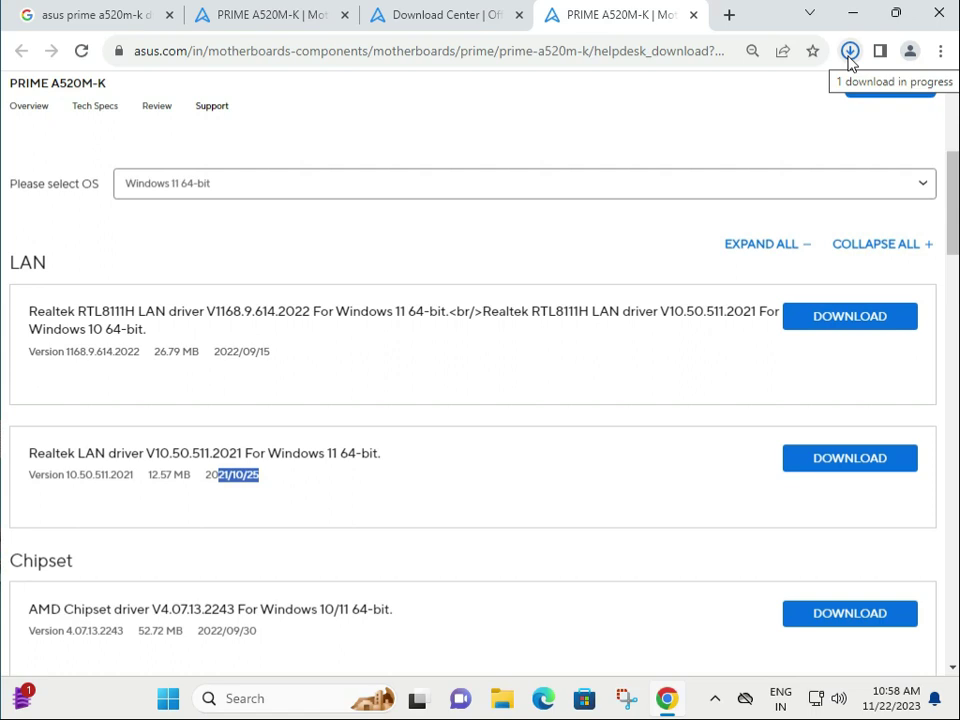
mouse_move(848, 64)
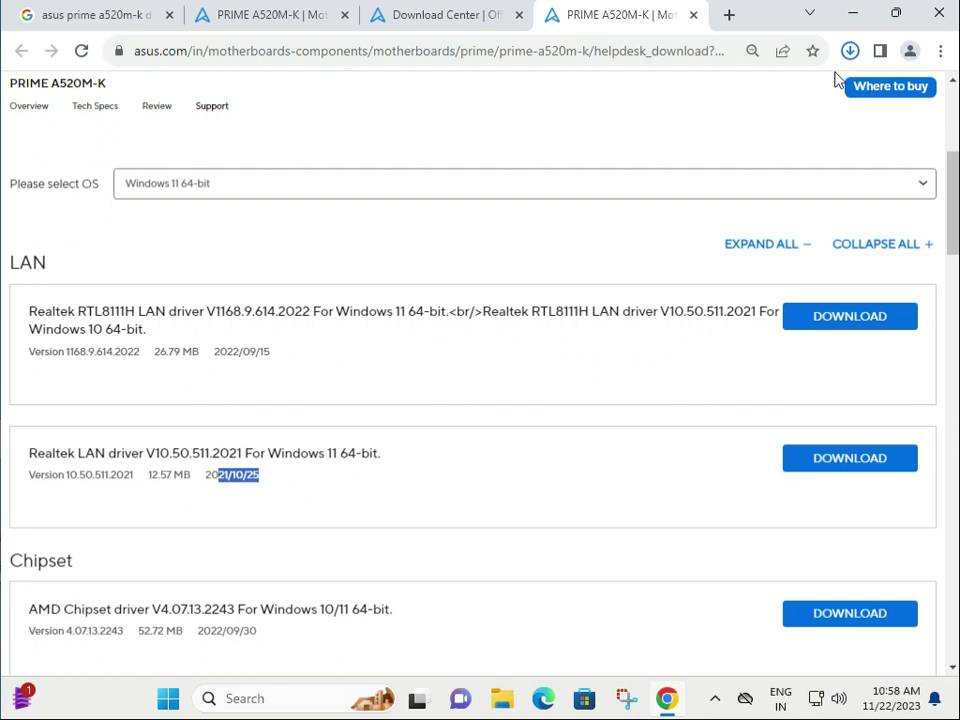
left_click(848, 50)
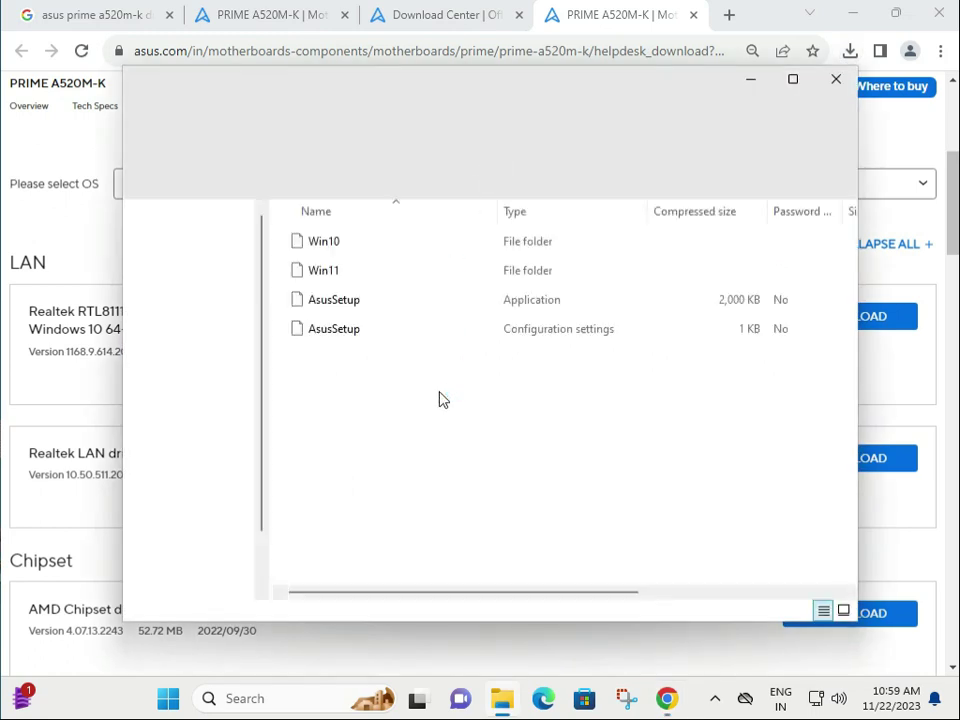
Inside the archive's Win11 folder, launch the setup application.
left_click(332, 300)
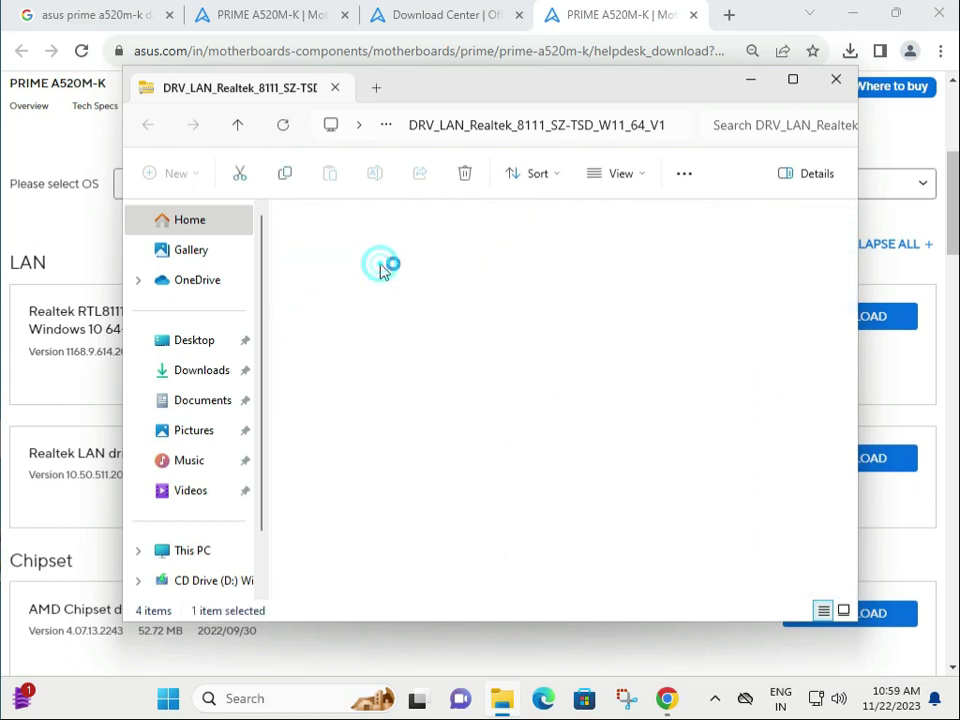
double_click(380, 264)
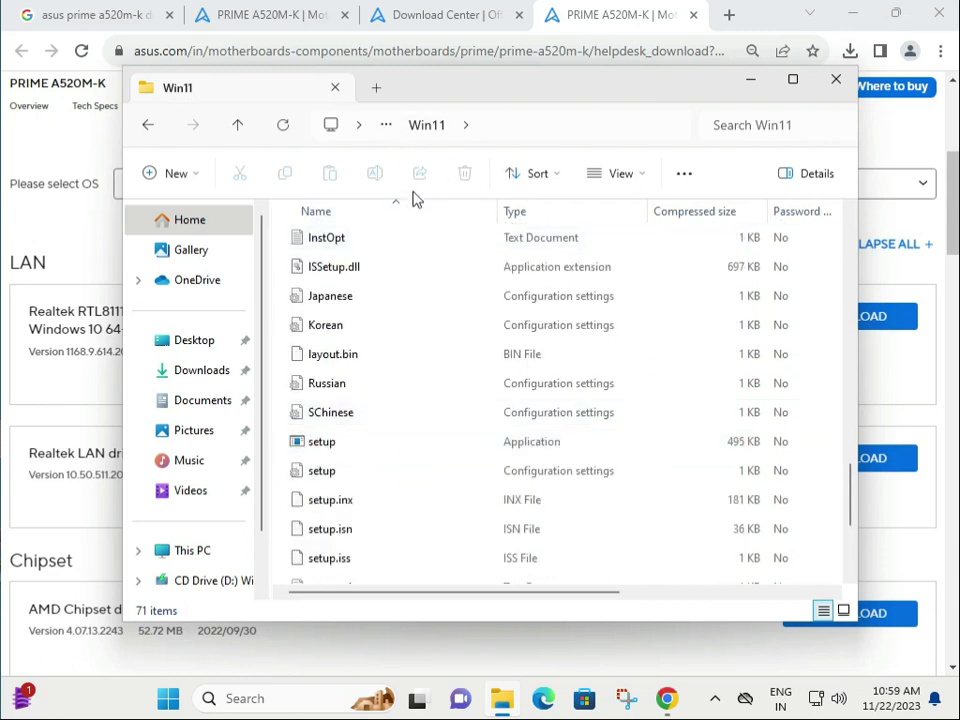
left_click(322, 442)
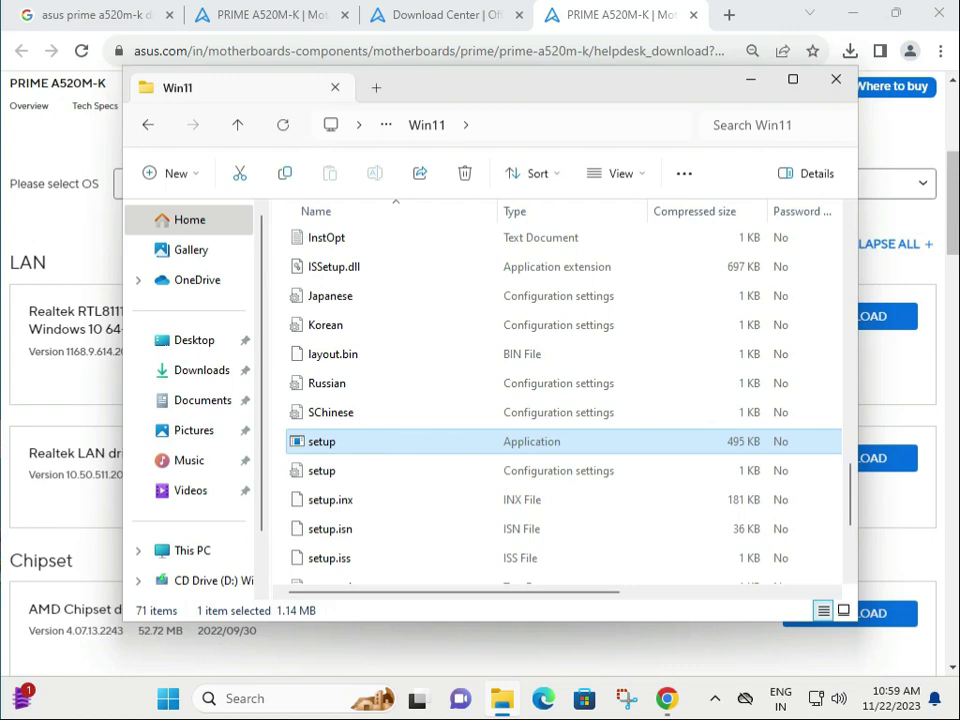
double_click(318, 442)
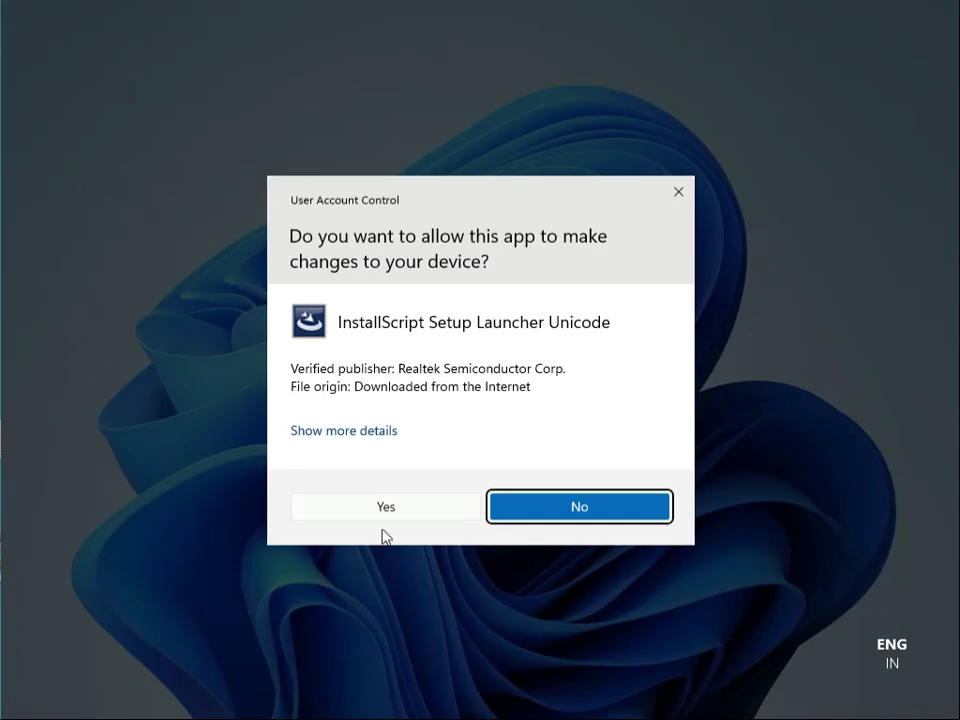
Allow the UAC prompt so the Realtek InstallShield Wizard starts preparing setup.
left_click(384, 506)
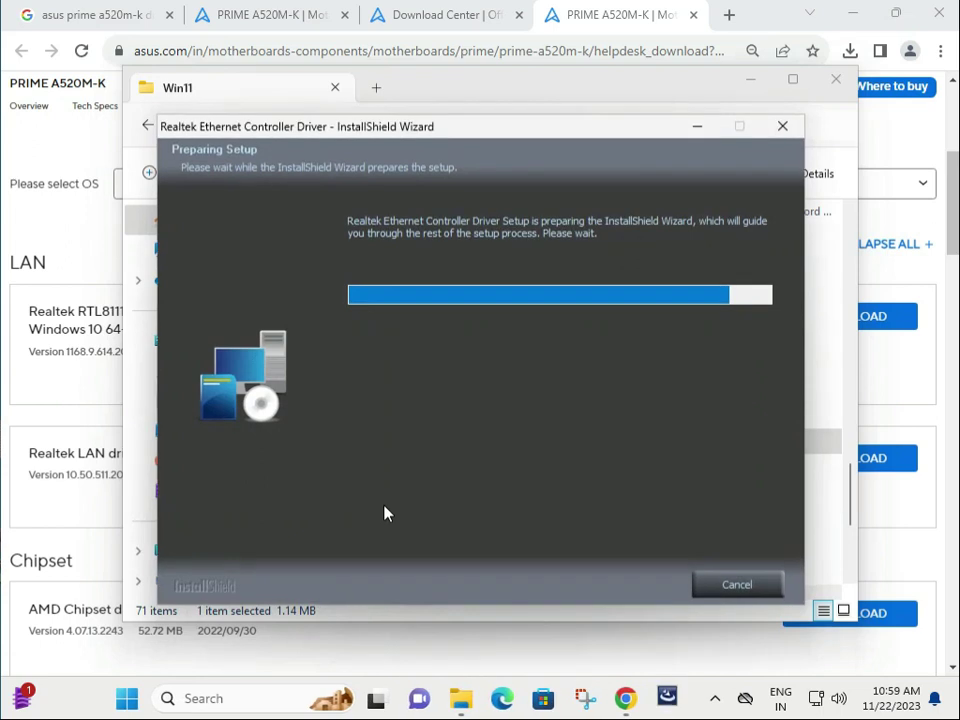
mouse_move(488, 442)
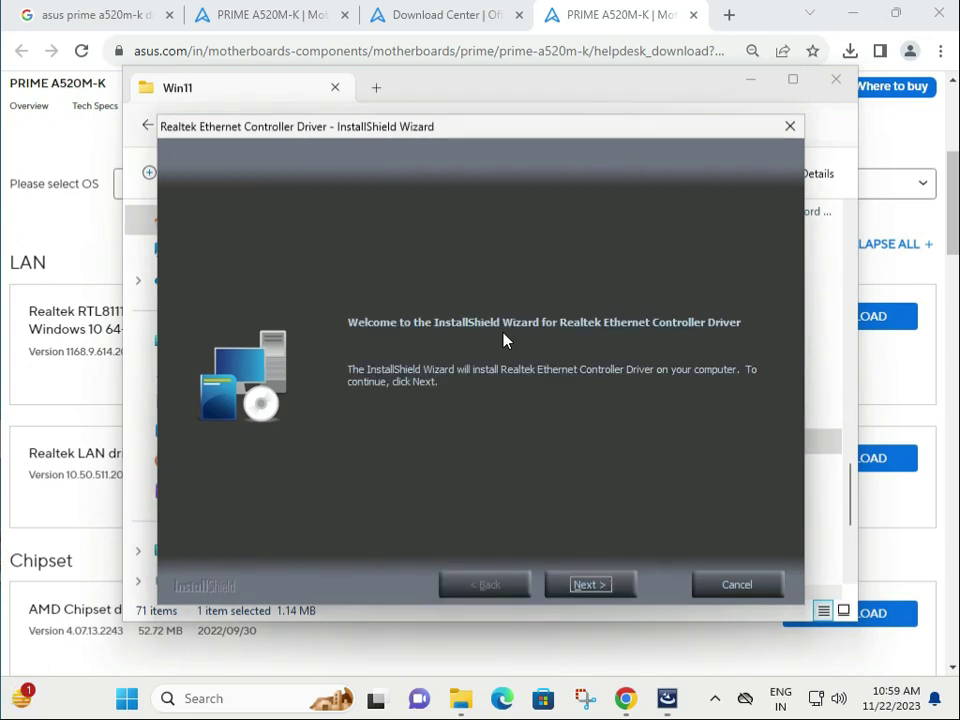
mouse_move(36, 444)
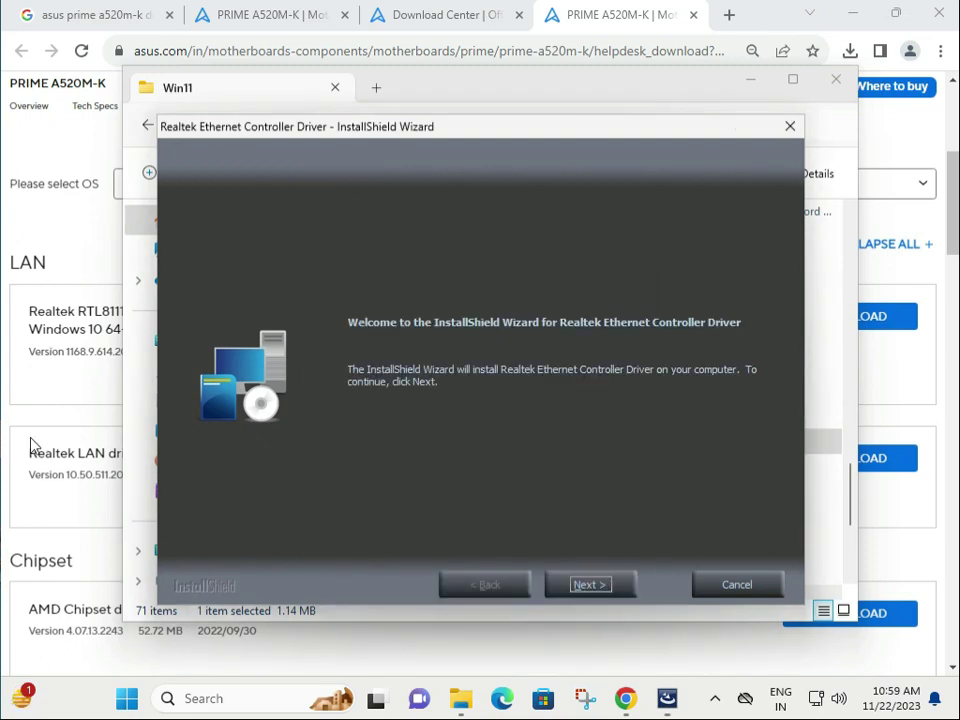